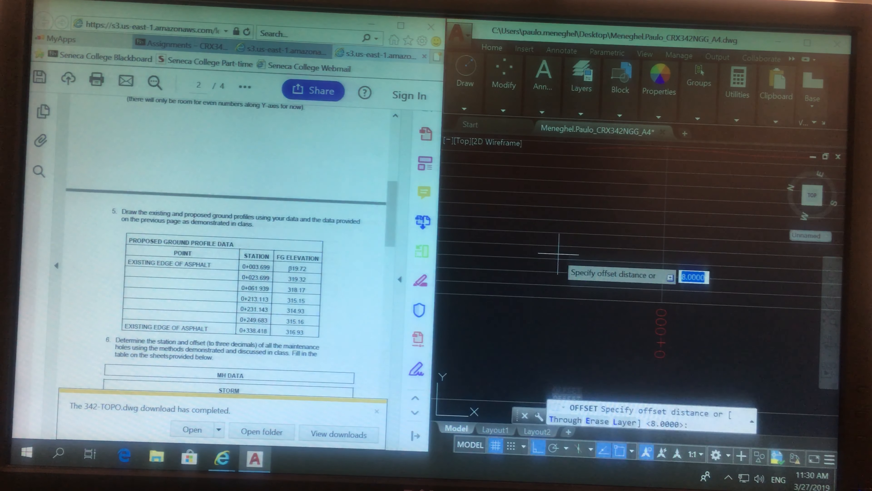
Offset station lines at the table distances, entering 3.69 and 19.32 along the profile grid
text(3.6990)
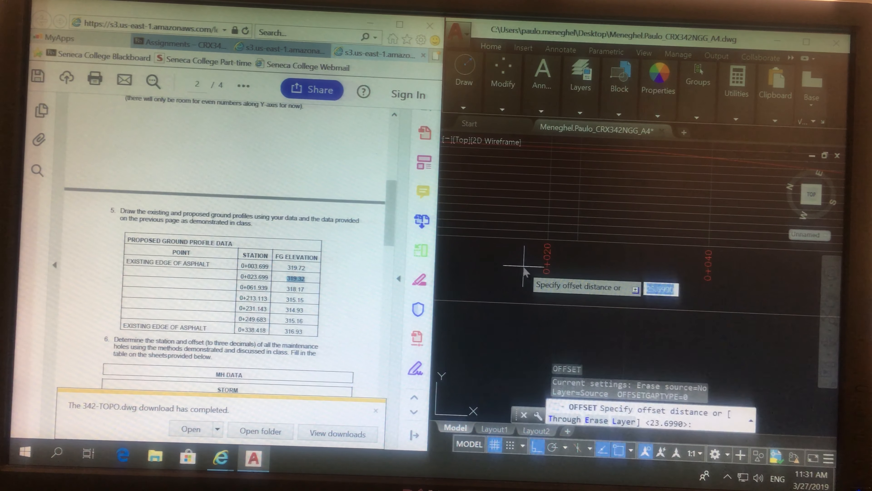
text(19.32)
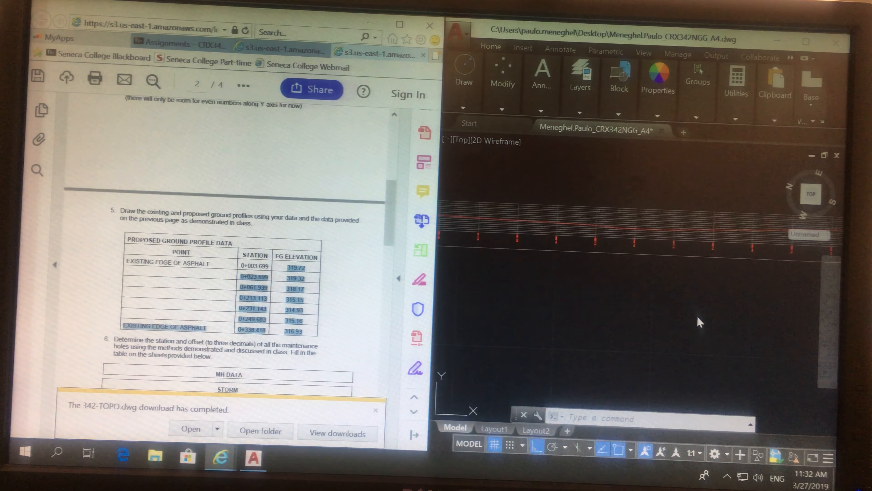
Set C-PROF-PROP as the current layer from the Home ribbon layer list
click(619, 77)
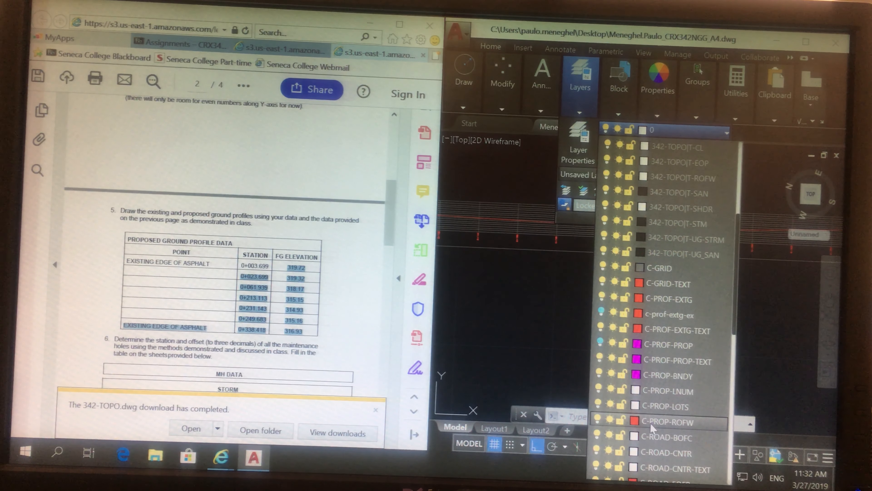
scroll(down, 3)
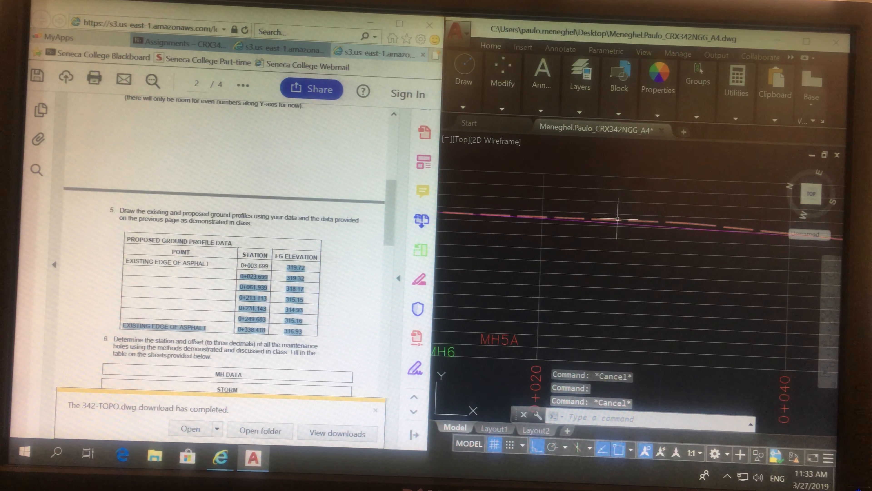
mouse_move(680, 228)
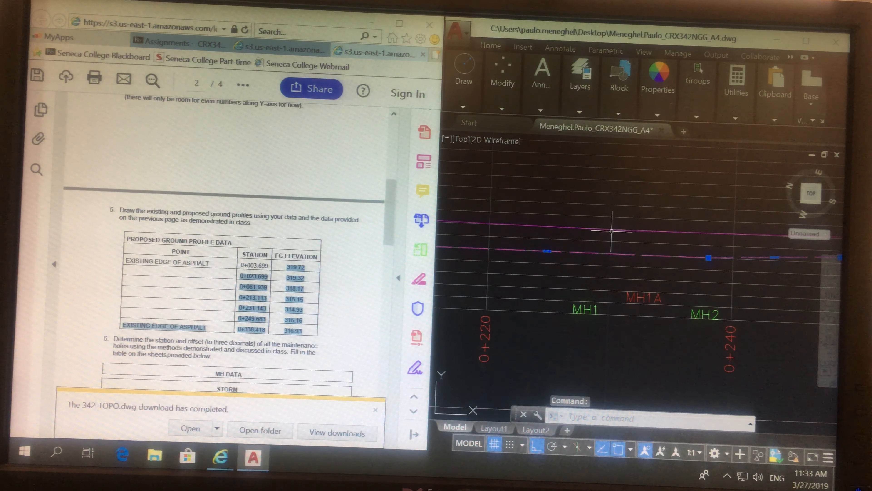
right_click(612, 233)
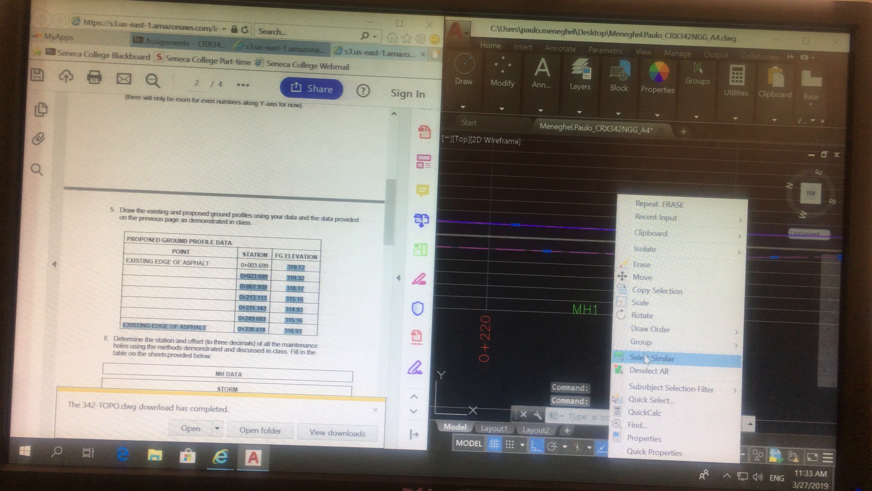
click(652, 358)
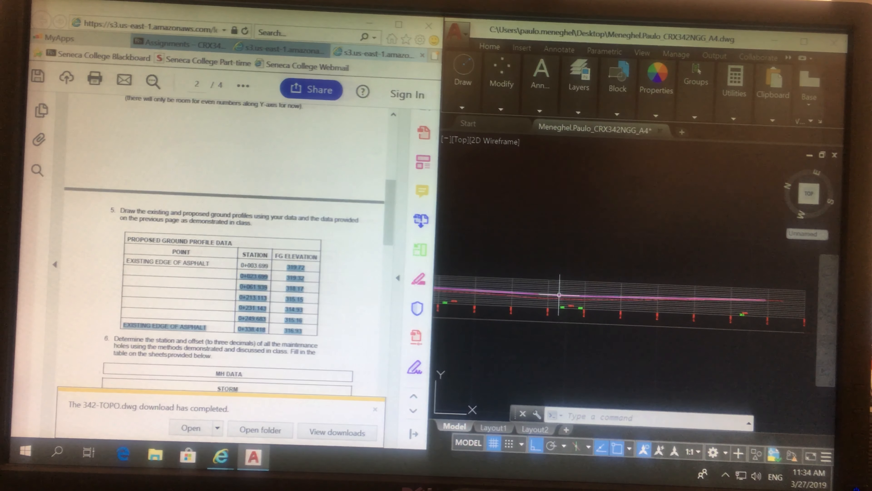
mouse_move(559, 297)
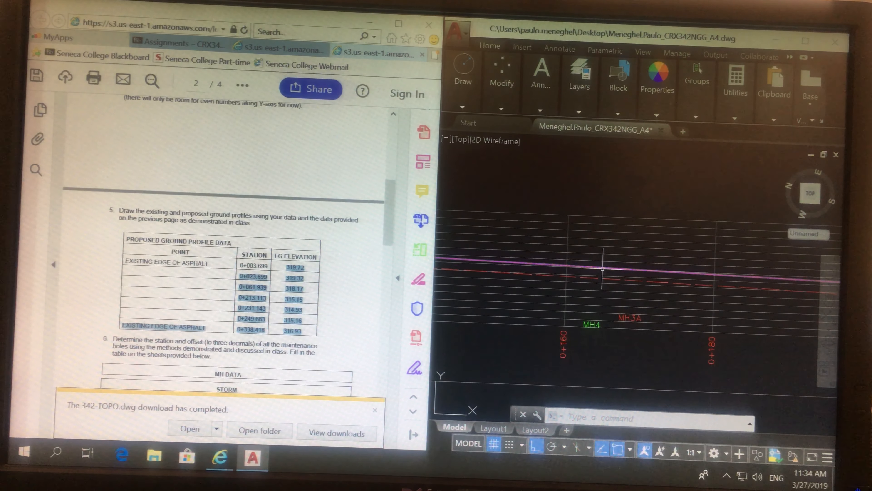
scroll(down, 3)
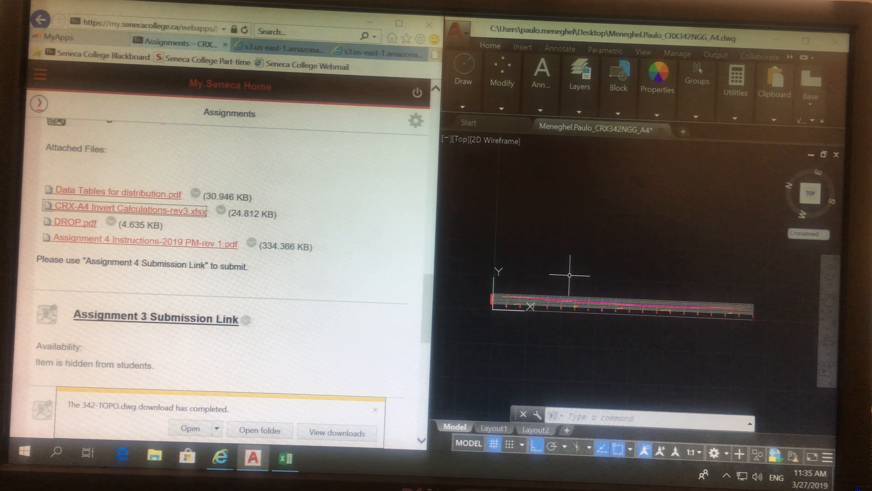
mouse_move(621, 283)
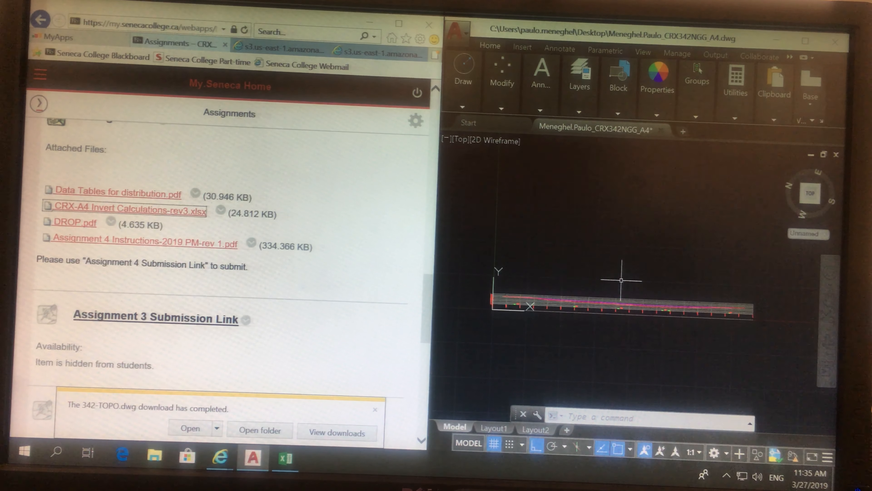